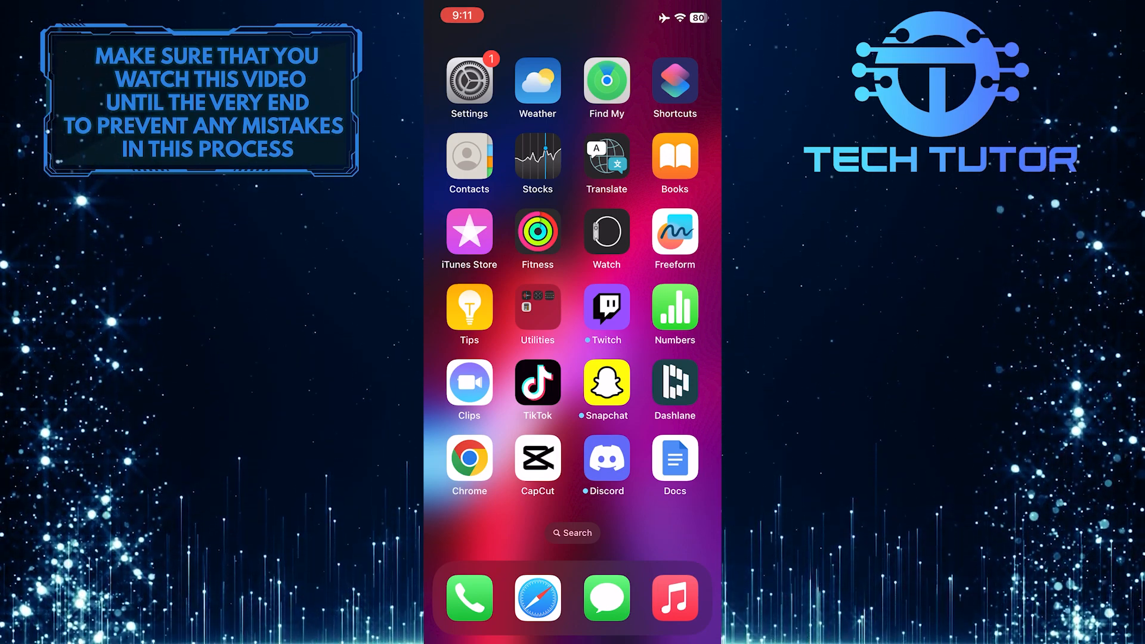
Launch CapCut, choose 'Sign in with TikTok', and confirm opening TikTok.
{"action": "left_click", "coordinate": [536, 459]}
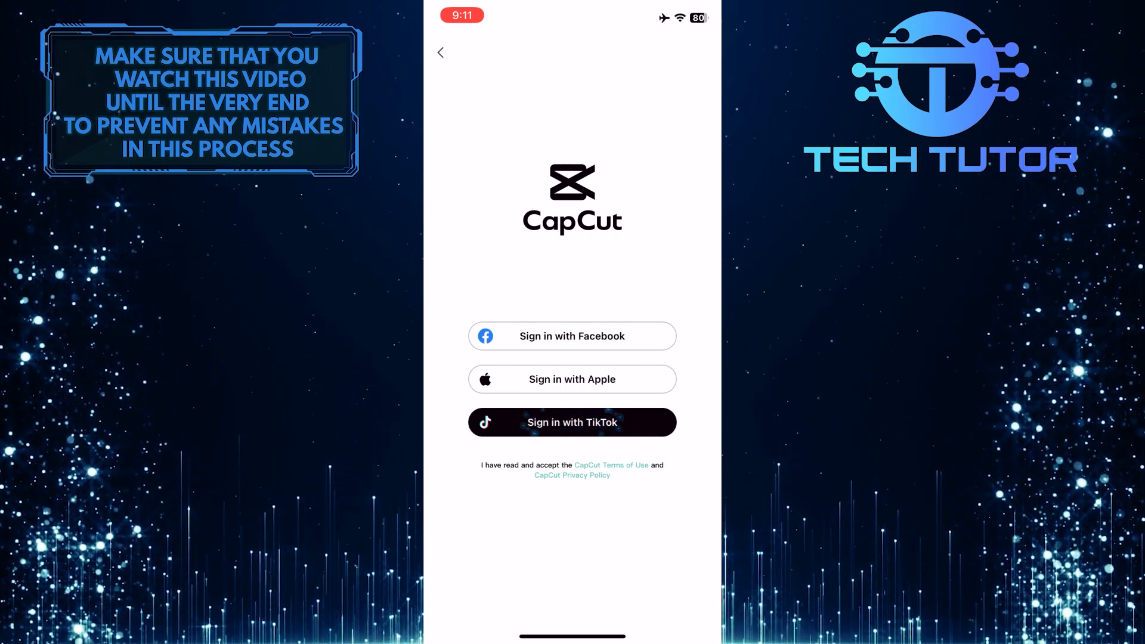
{"action": "left_click", "coordinate": [572, 422]}
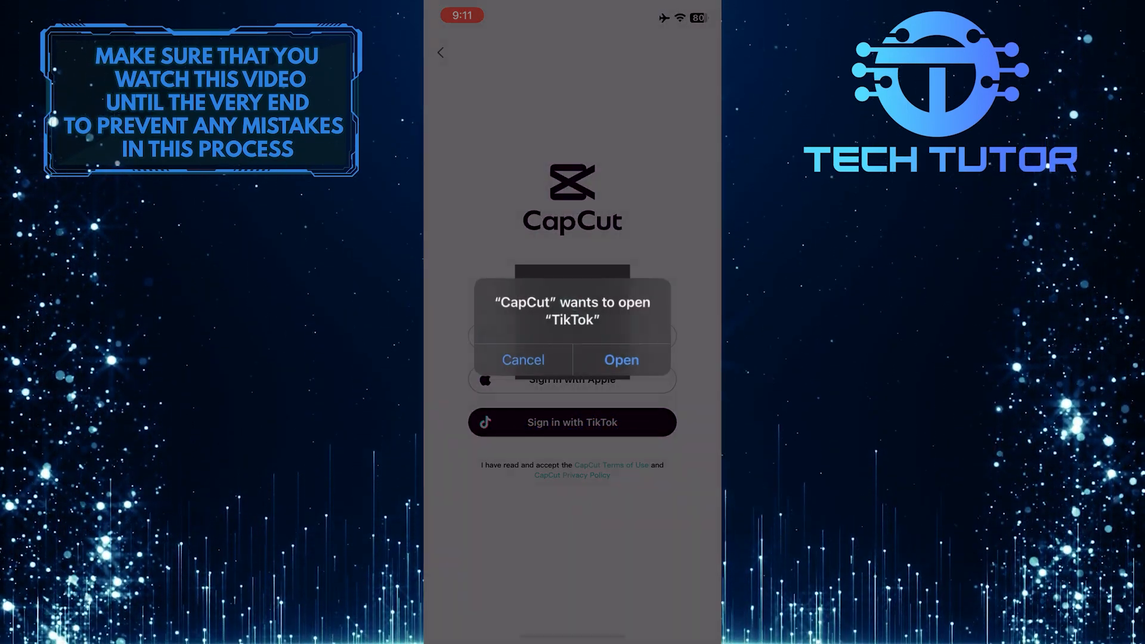
{"action": "left_click", "coordinate": [620, 359]}
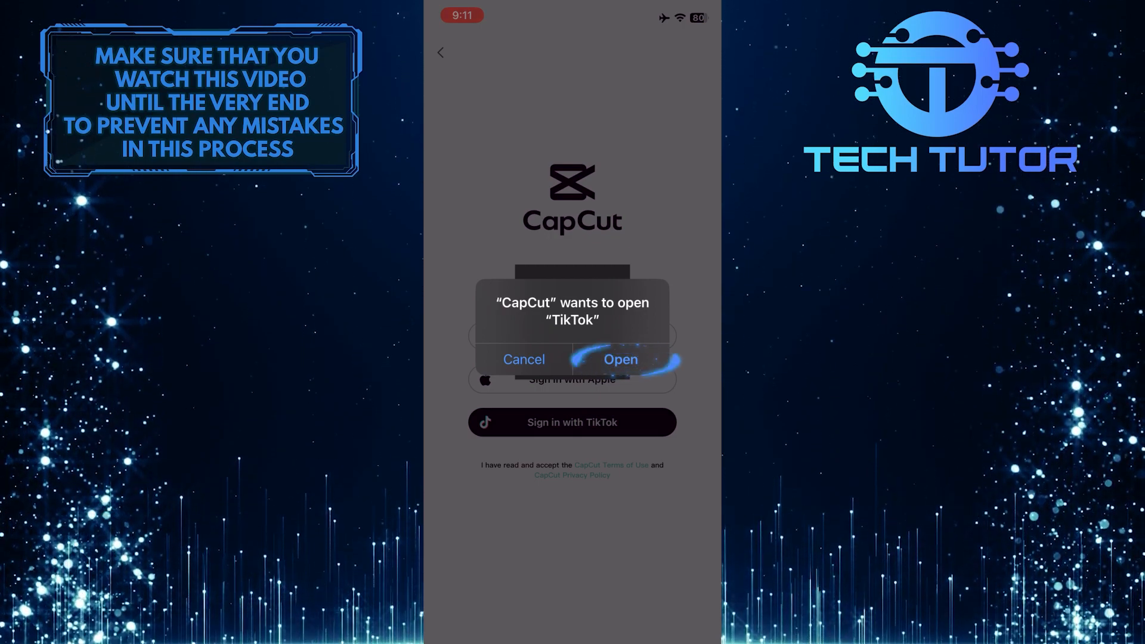
{"action": "left_click", "coordinate": [620, 358]}
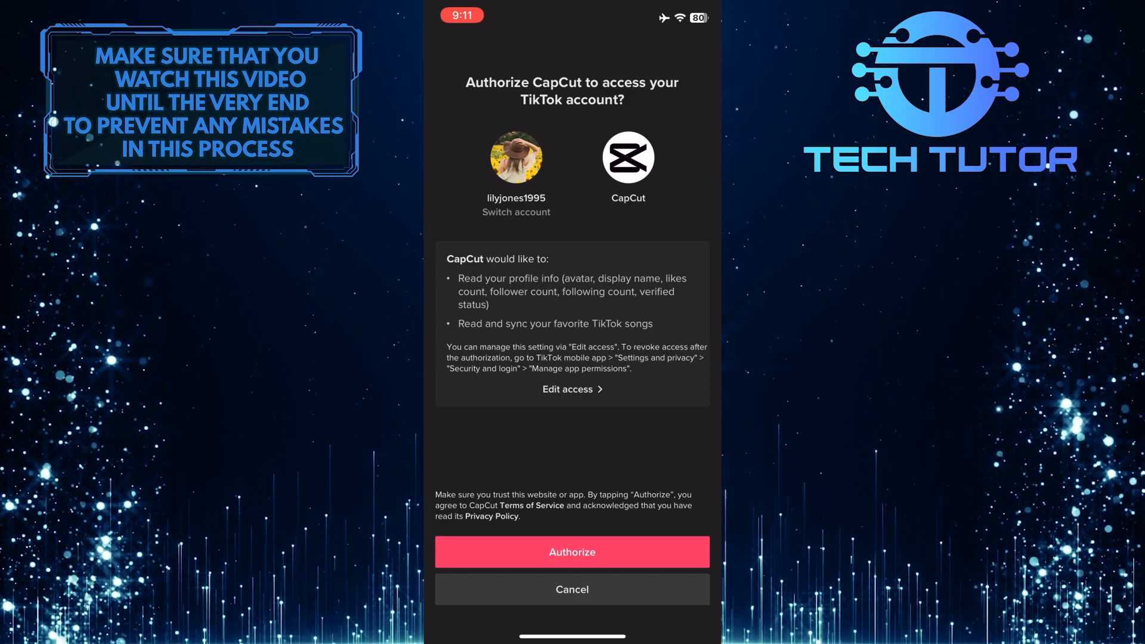
Authorize CapCut's access to the TikTok account on TikTok's authorization screen.
{"action": "left_click", "coordinate": [571, 551]}
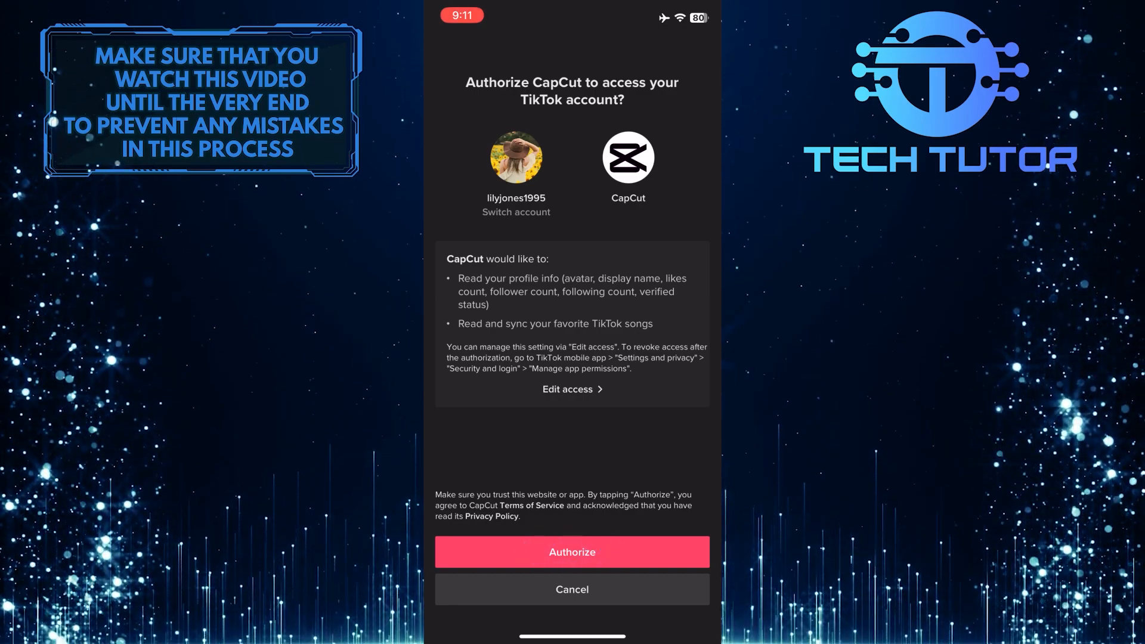
{"action": "left_click", "coordinate": [572, 552]}
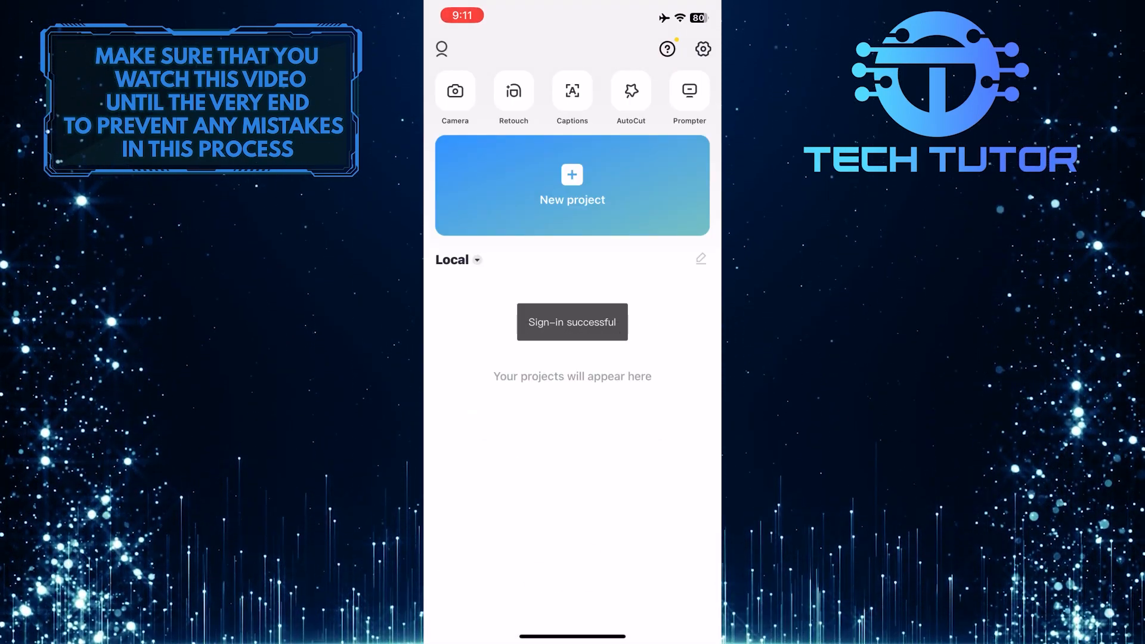
{"action": "left_click", "coordinate": [442, 49]}
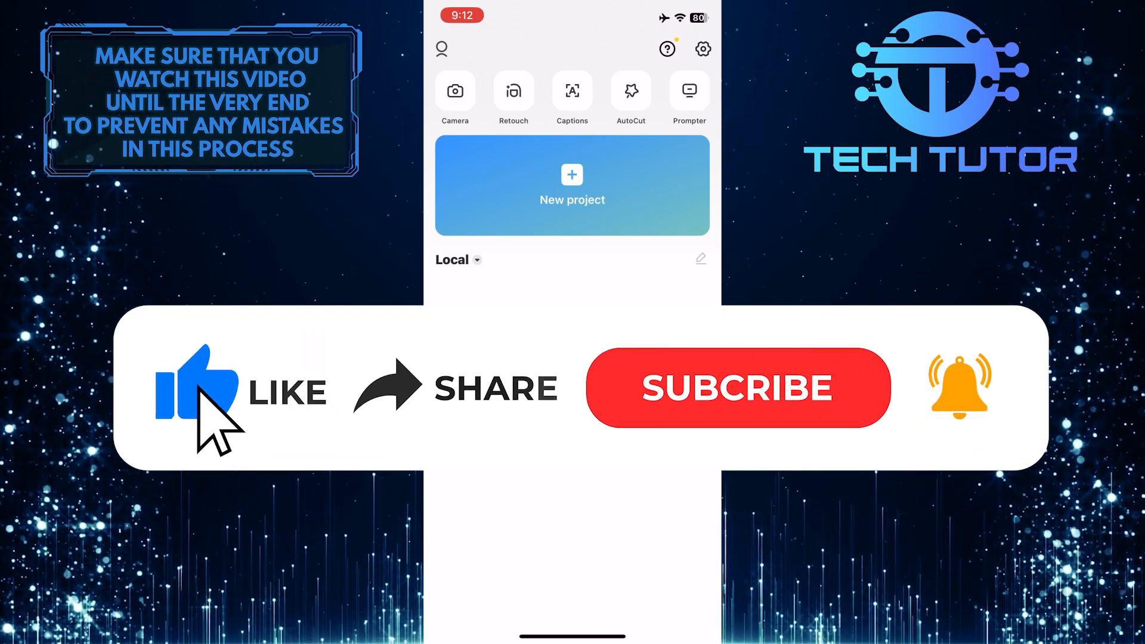
{"action": "mouse_move", "coordinate": [636, 426]}
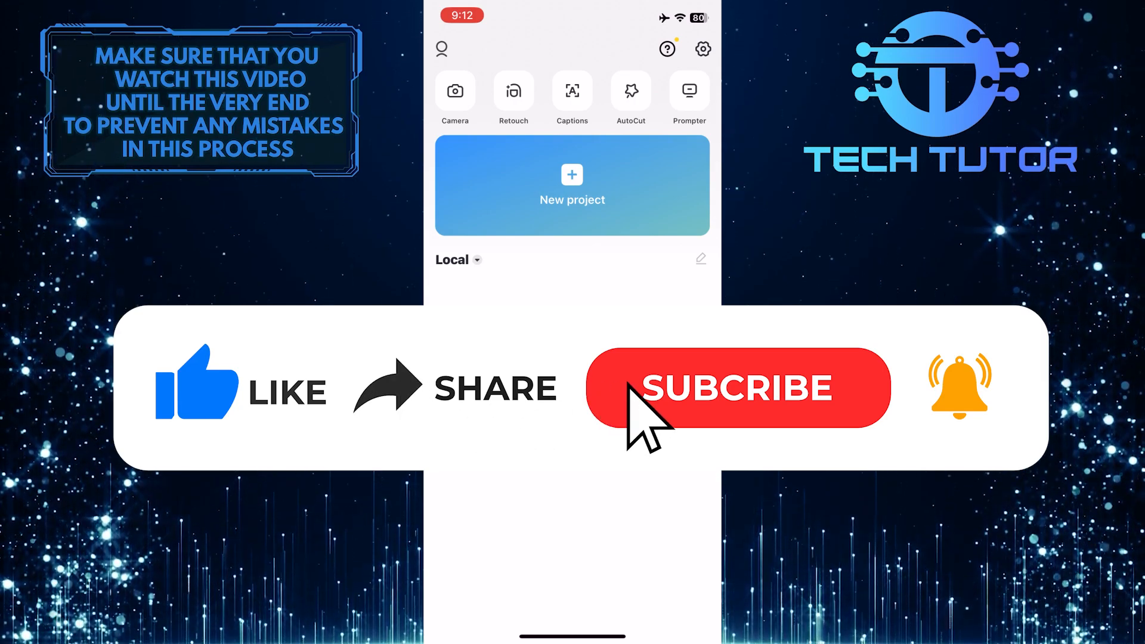
{"action": "left_click", "coordinate": [738, 388]}
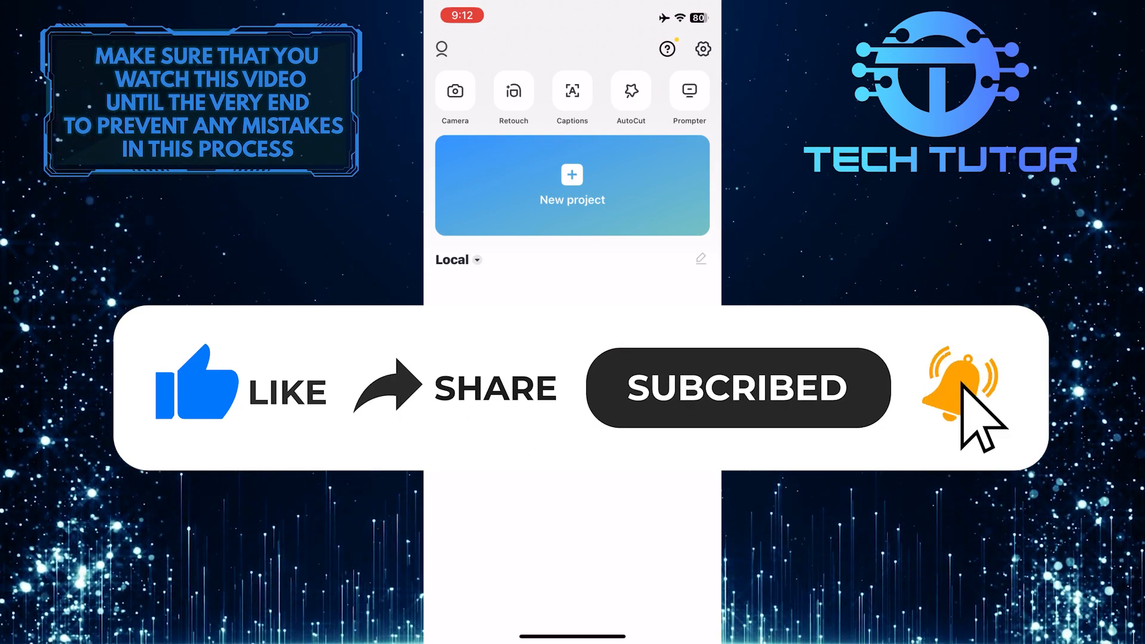